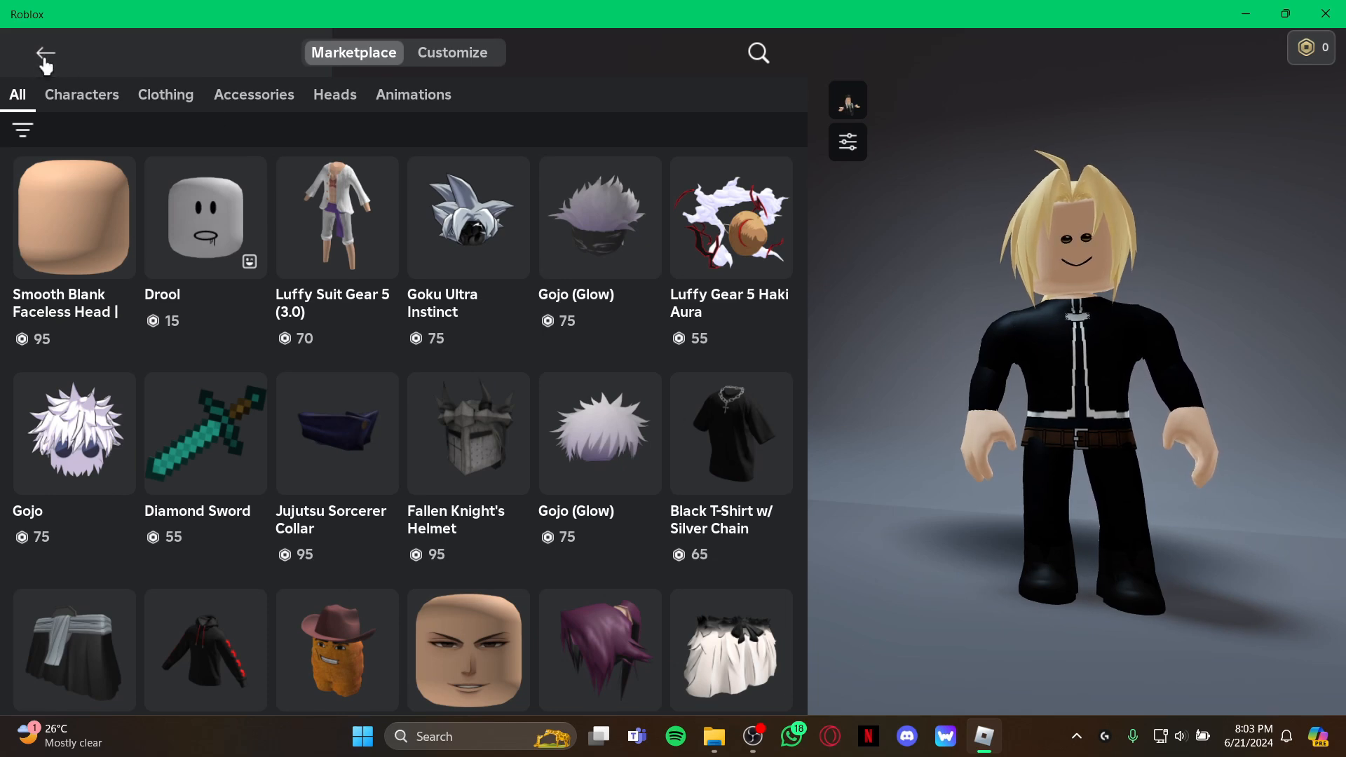
Step: Return to Home and reopen the avatar Marketplace, showing the black outfit and spiky hair
{"action": "left_click", "coordinate": [45, 55]}
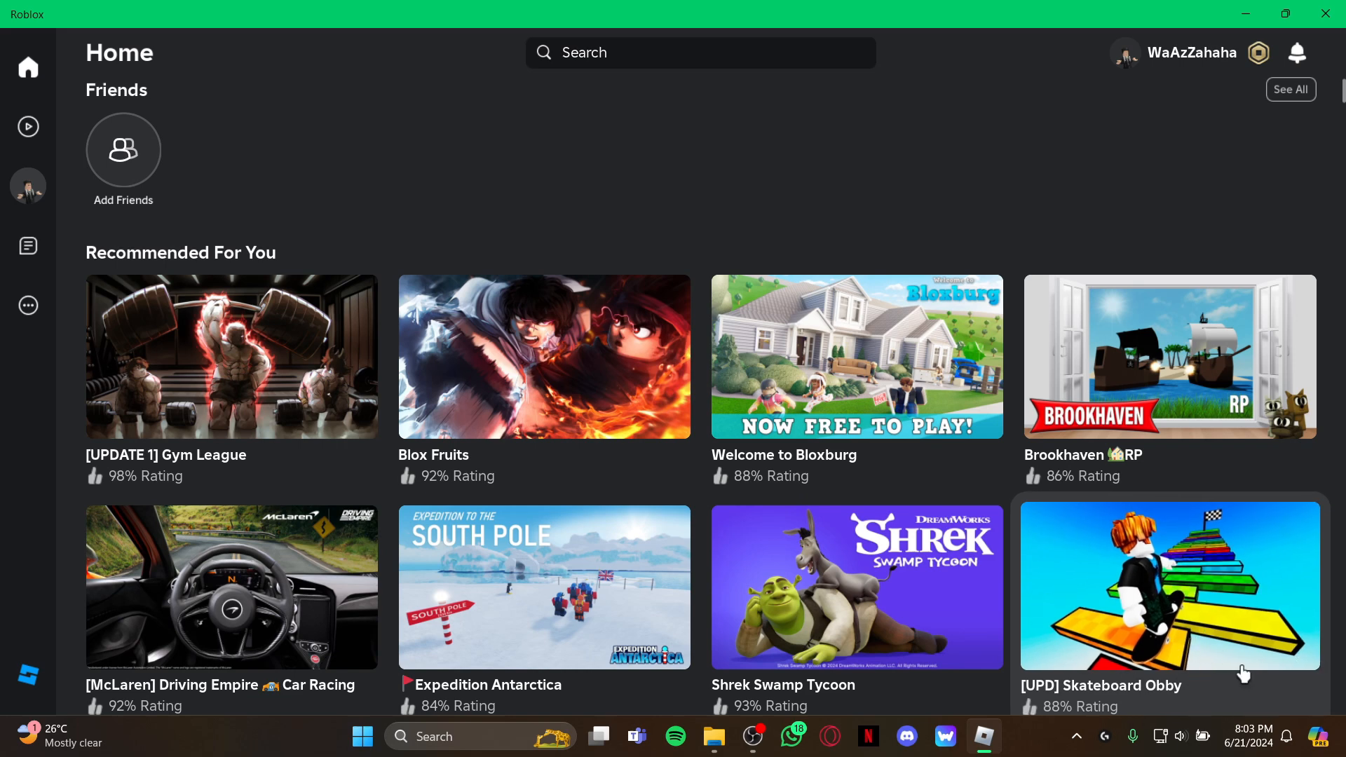
{"action": "mouse_move", "coordinate": [58, 321]}
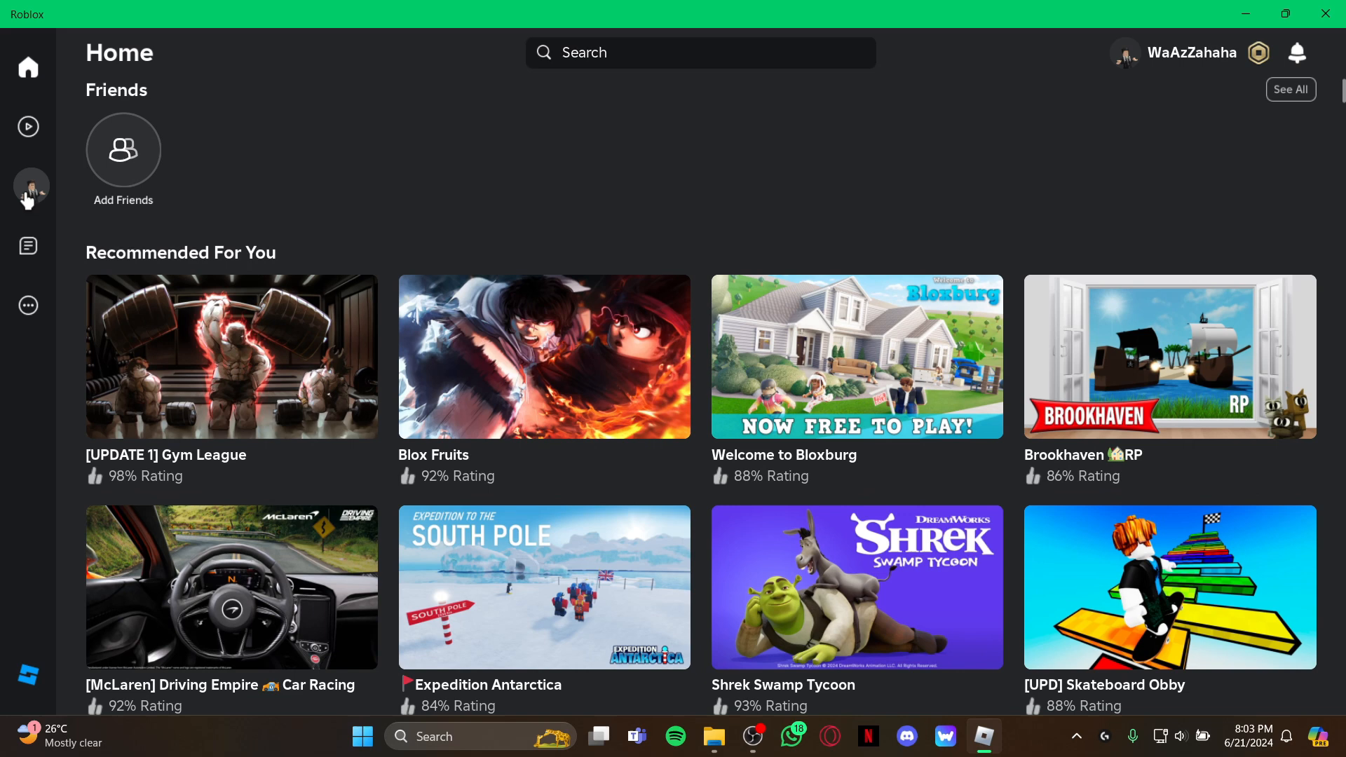
{"action": "left_click", "coordinate": [27, 188]}
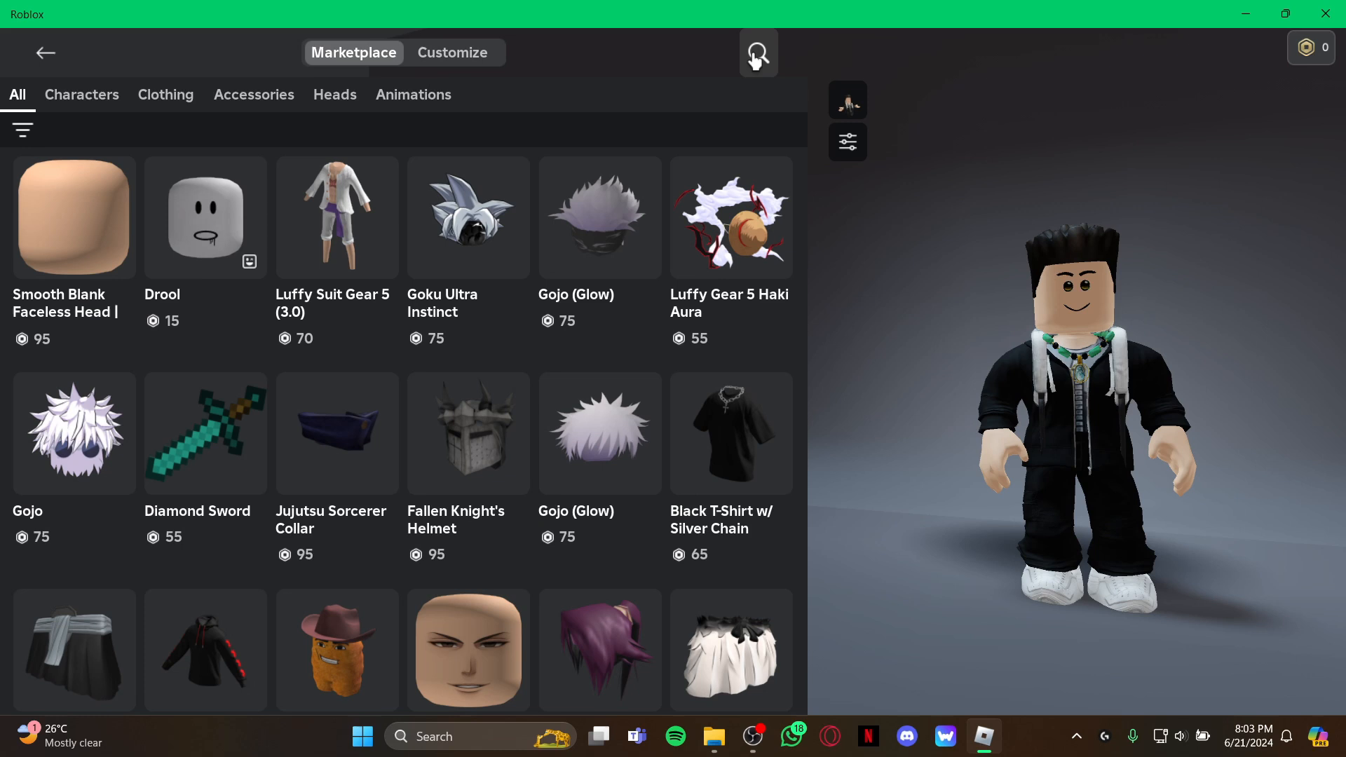
Step: Search the marketplace for "attack on titan robe"
{"action": "left_click", "coordinate": [757, 52]}
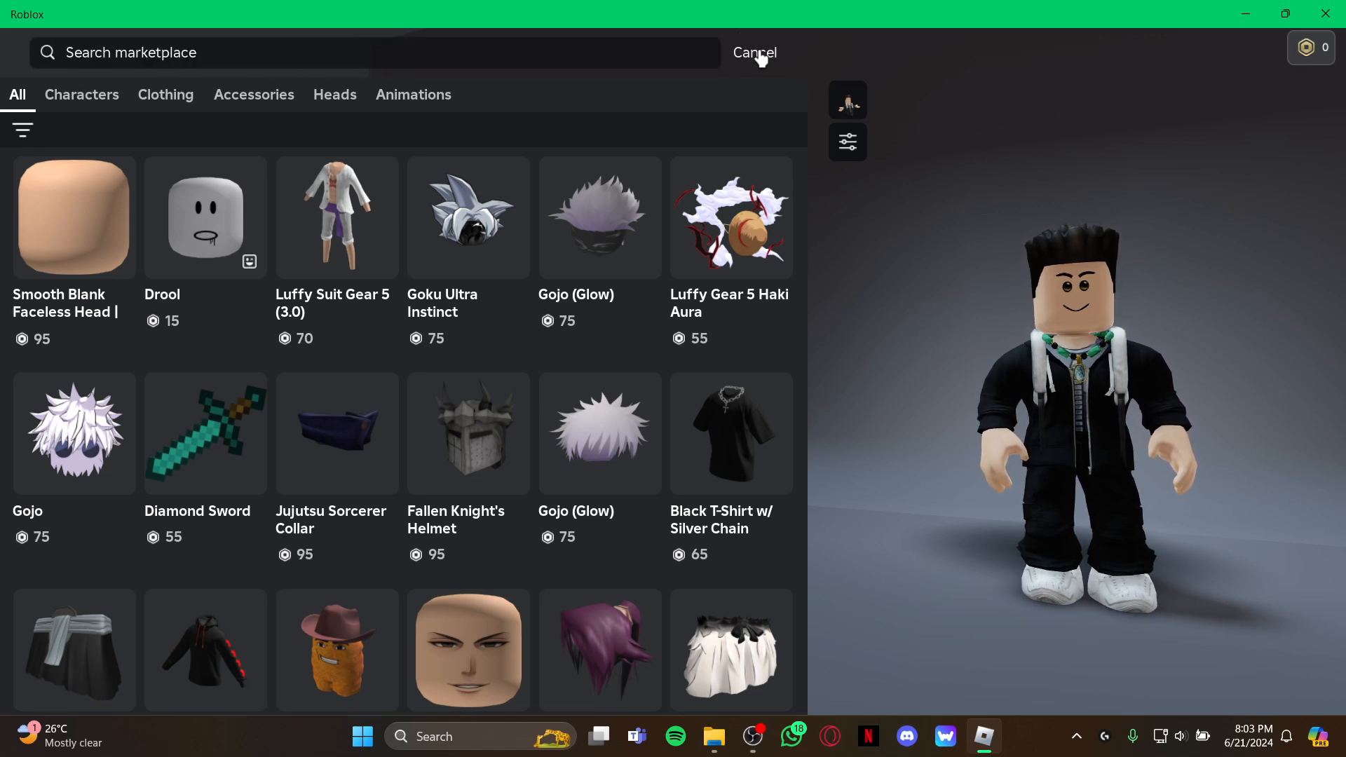
{"action": "type", "text": "attack"}
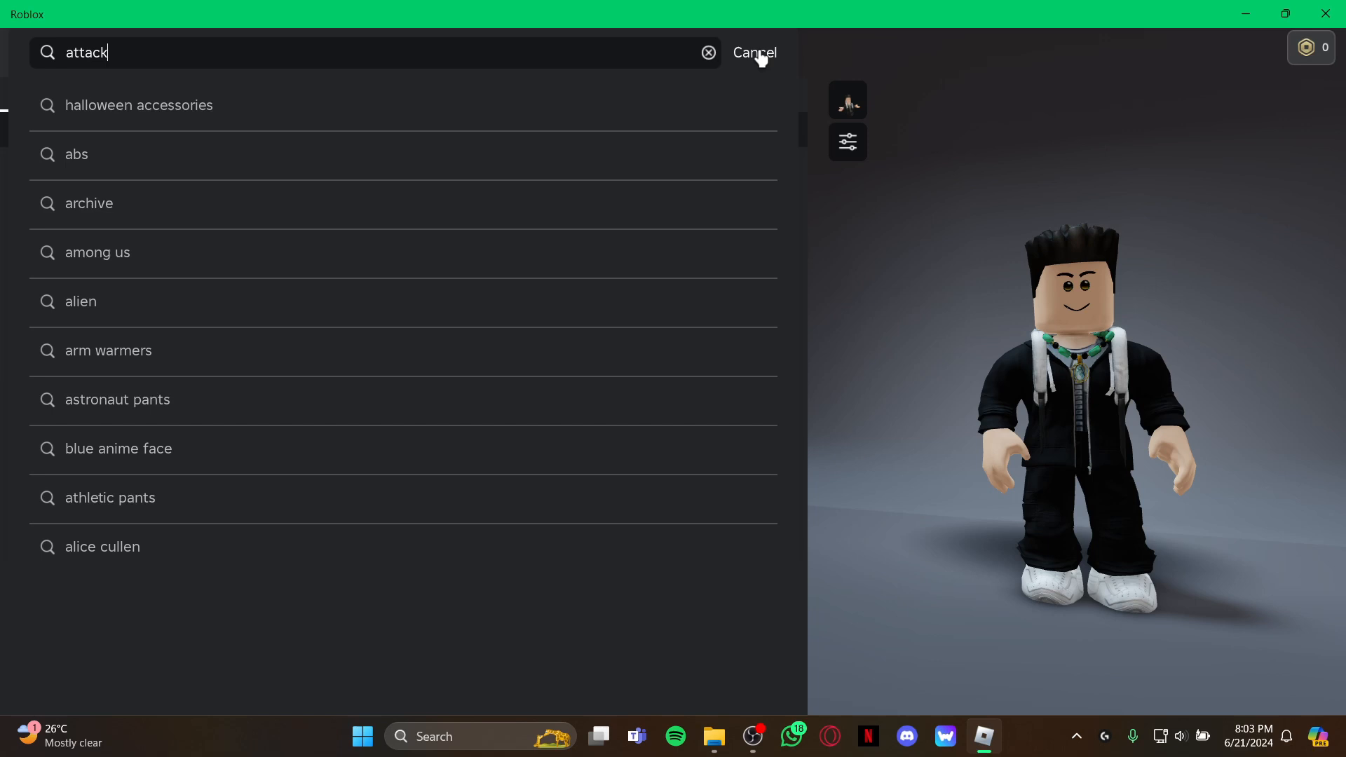
{"action": "left_click", "coordinate": [707, 53]}
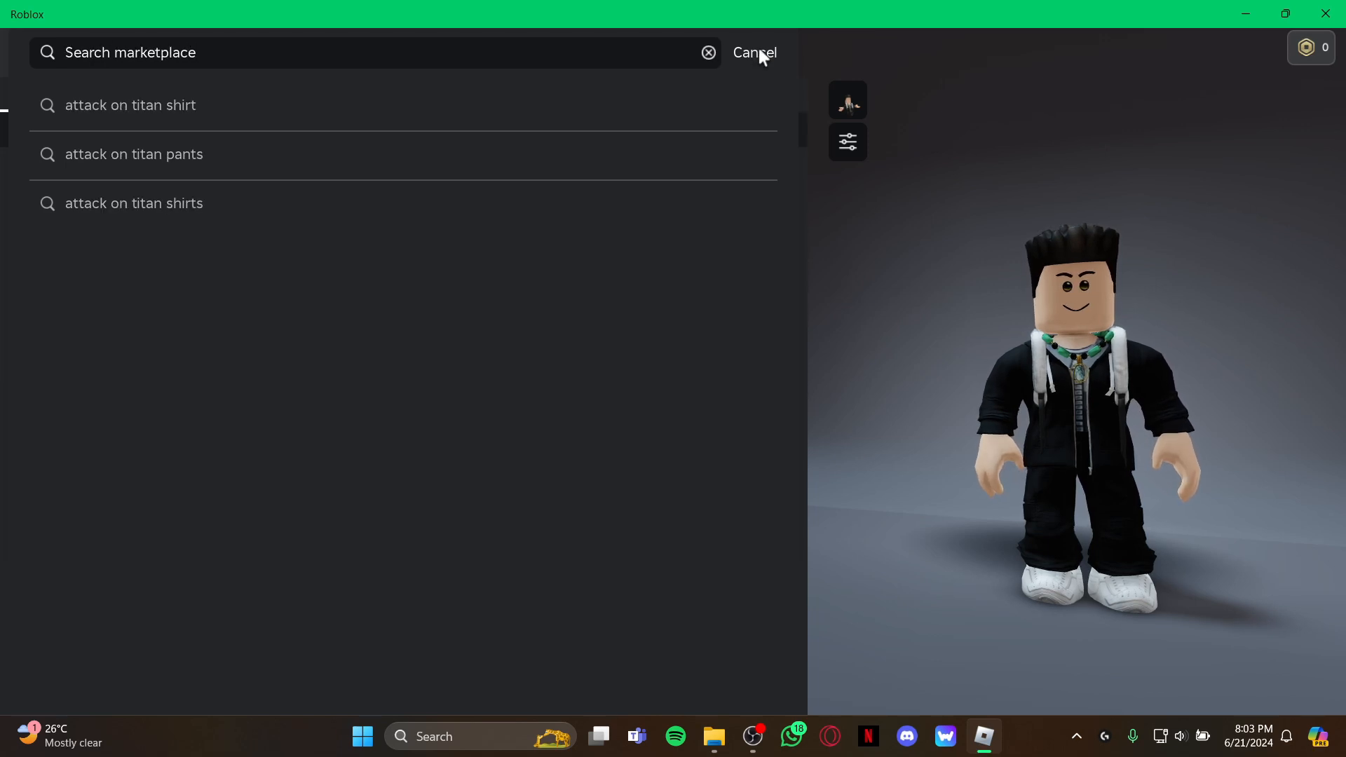
{"action": "type", "text": "attack on titan robe"}
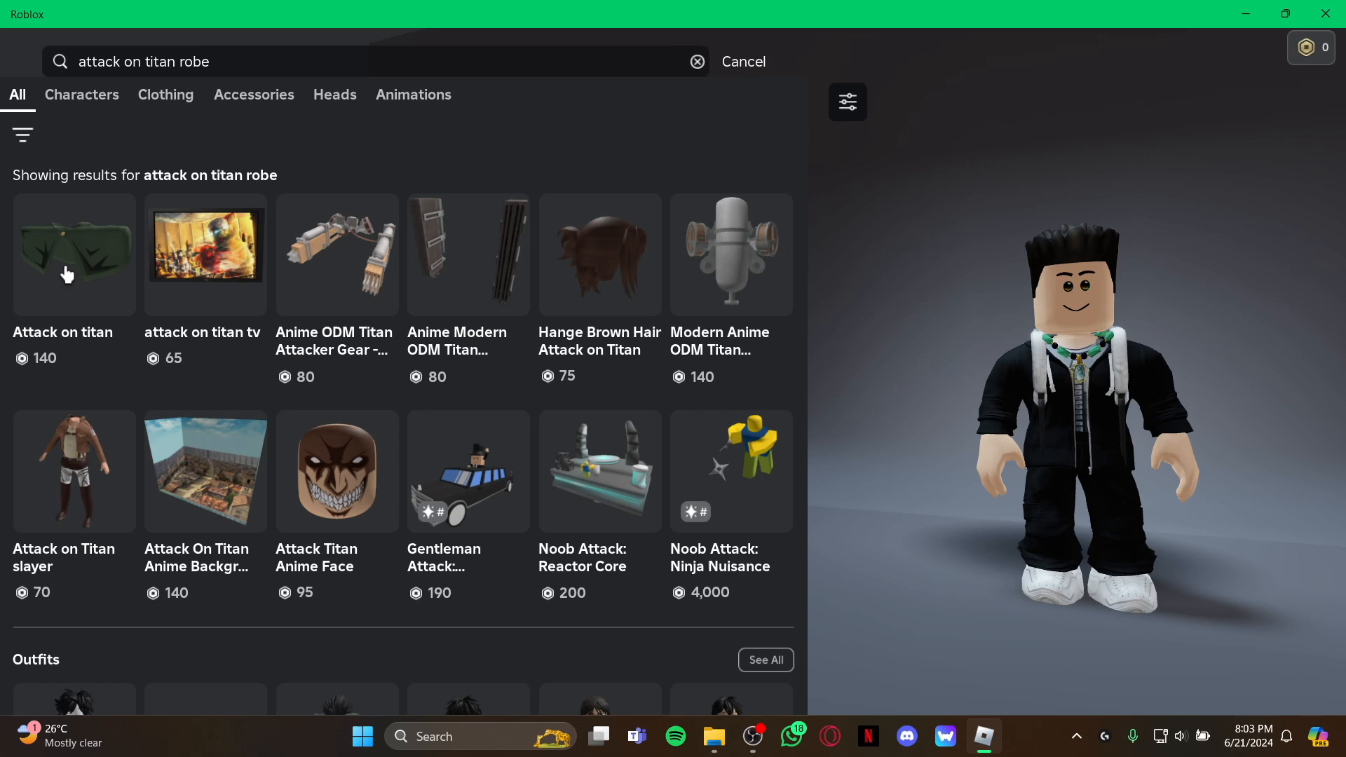
Step: Try on the green Attack on Titan robe (140 Robux) and scroll the results
{"action": "left_click", "coordinate": [74, 255]}
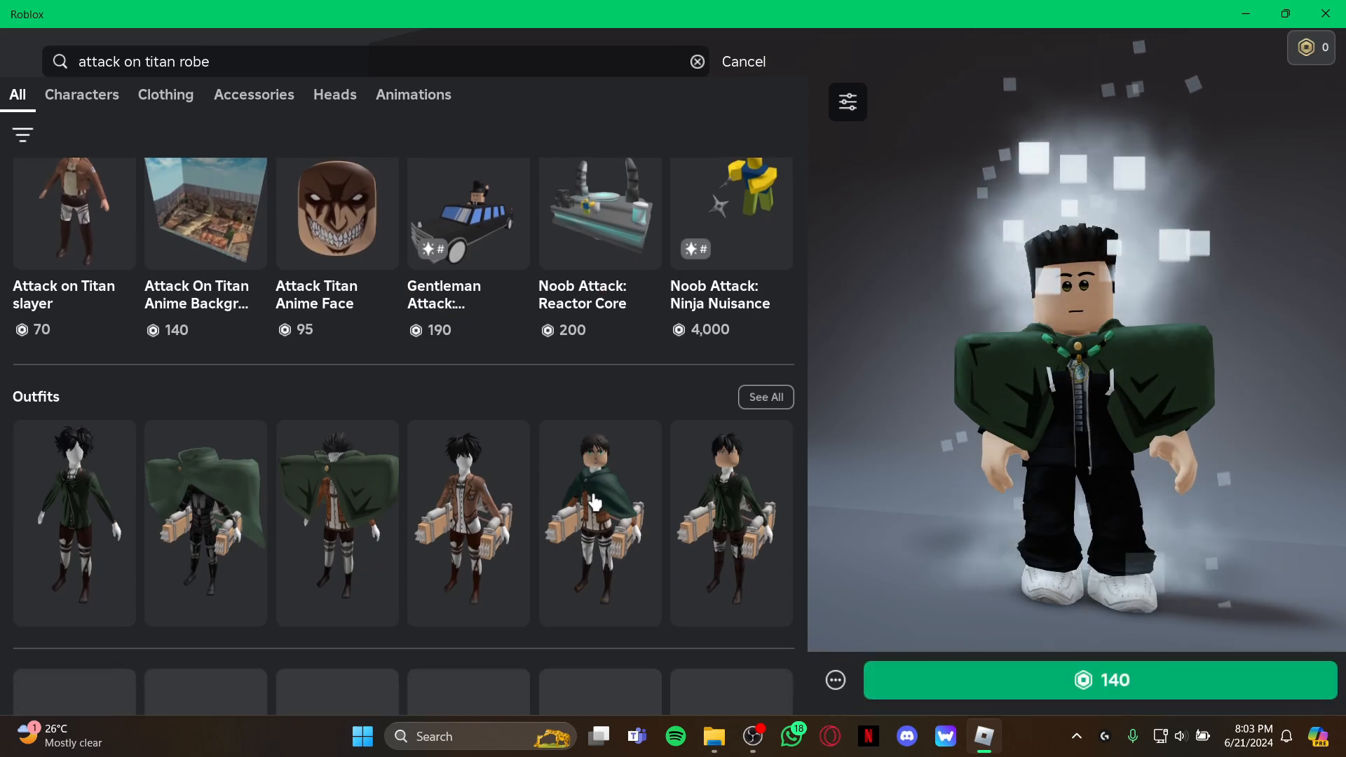
{"action": "scroll", "scroll_direction": "down", "scroll_amount": 3}
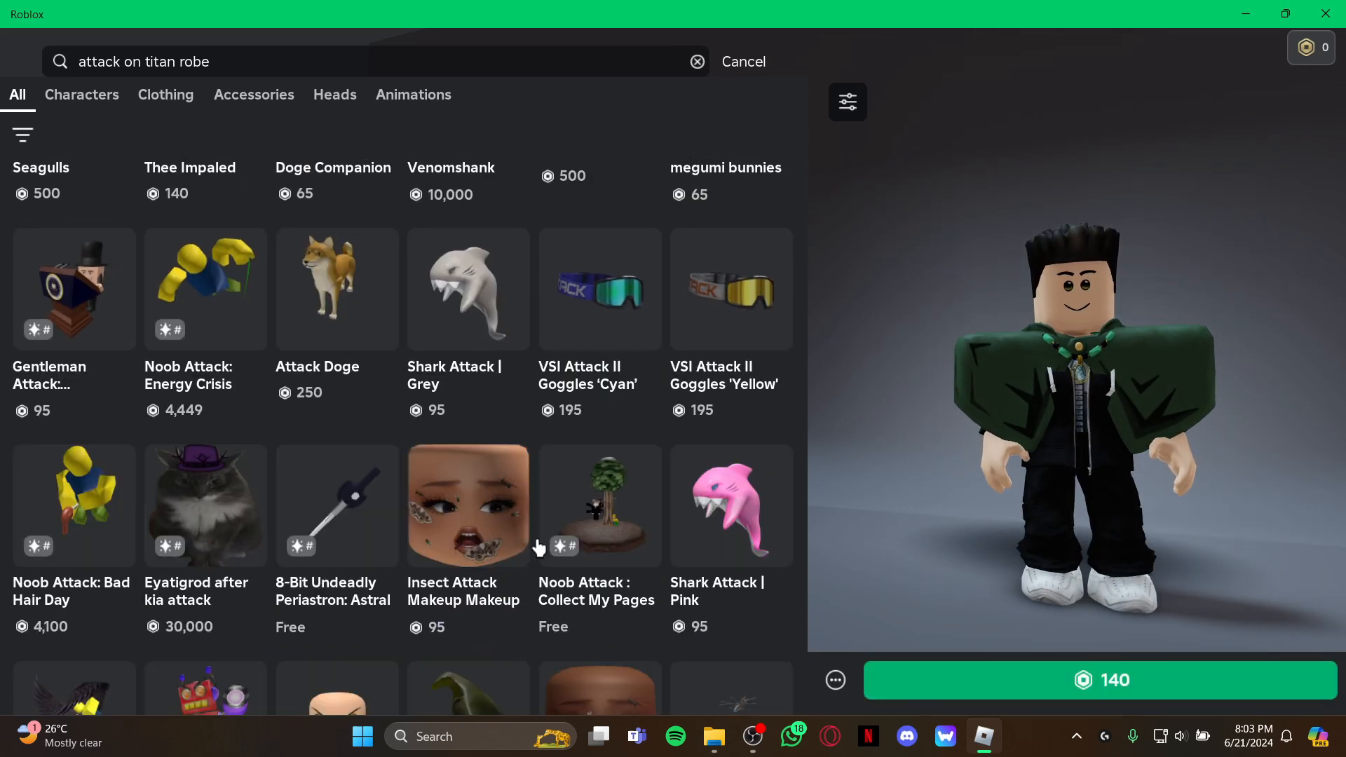
{"action": "scroll", "scroll_direction": "down", "scroll_amount": 3}
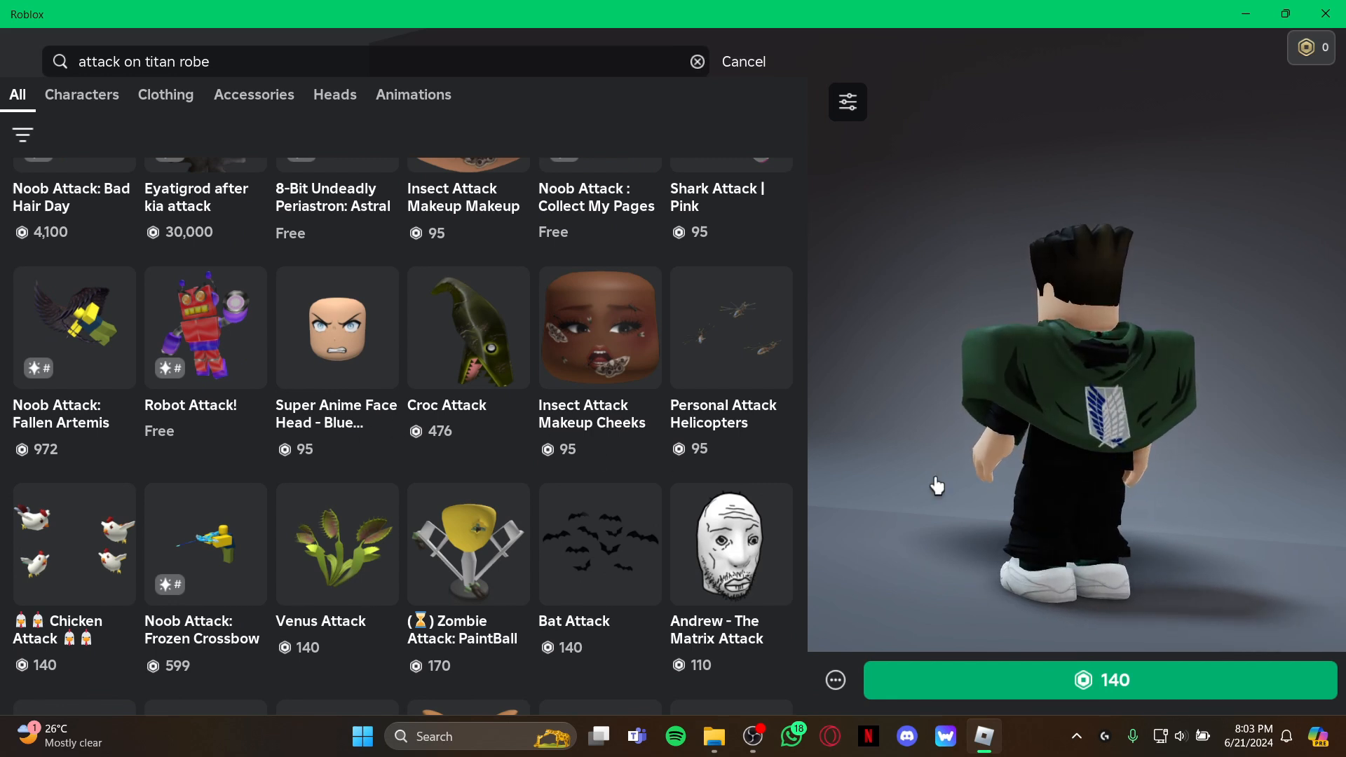
{"action": "mouse_move", "coordinate": [489, 508]}
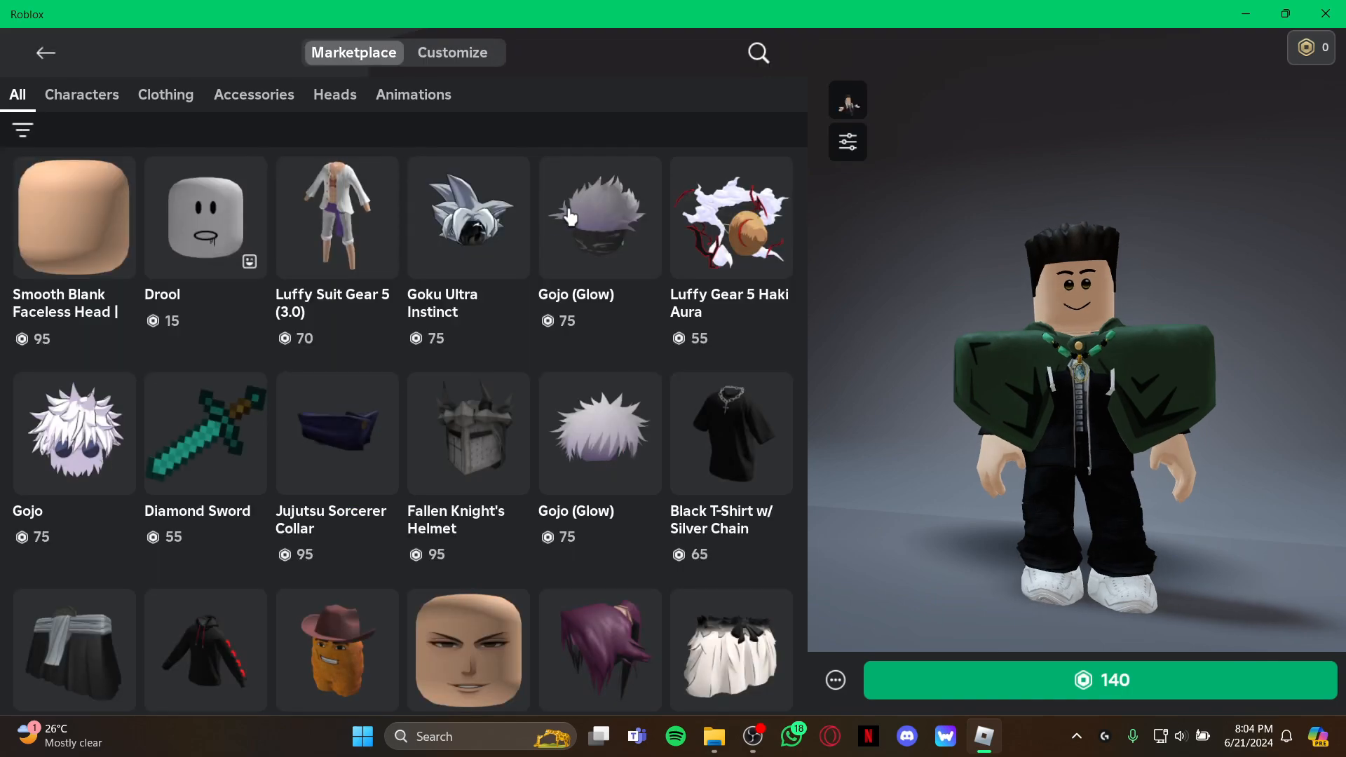
Step: Go back Home and scroll past the Continue row to games like Jailbreak
{"action": "left_click", "coordinate": [45, 53]}
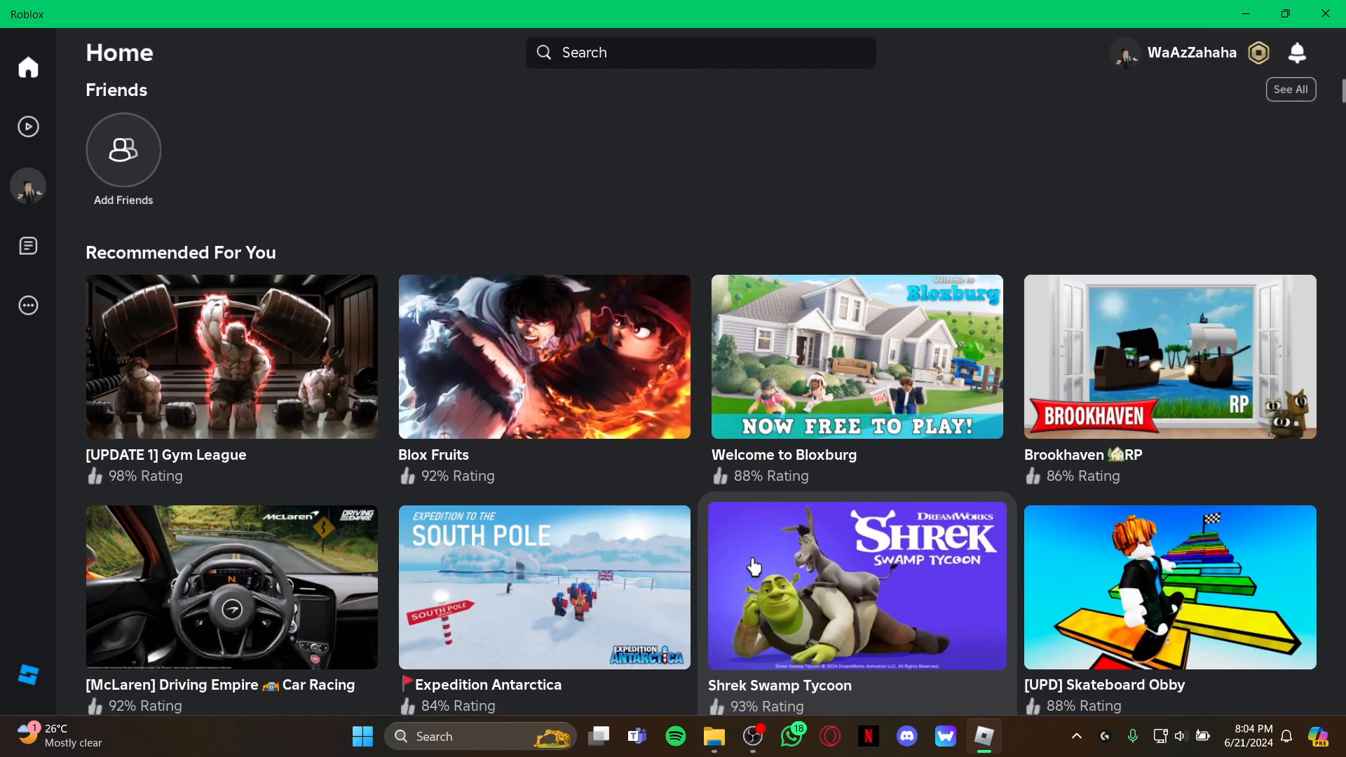
{"action": "scroll", "scroll_direction": "down", "scroll_amount": 3}
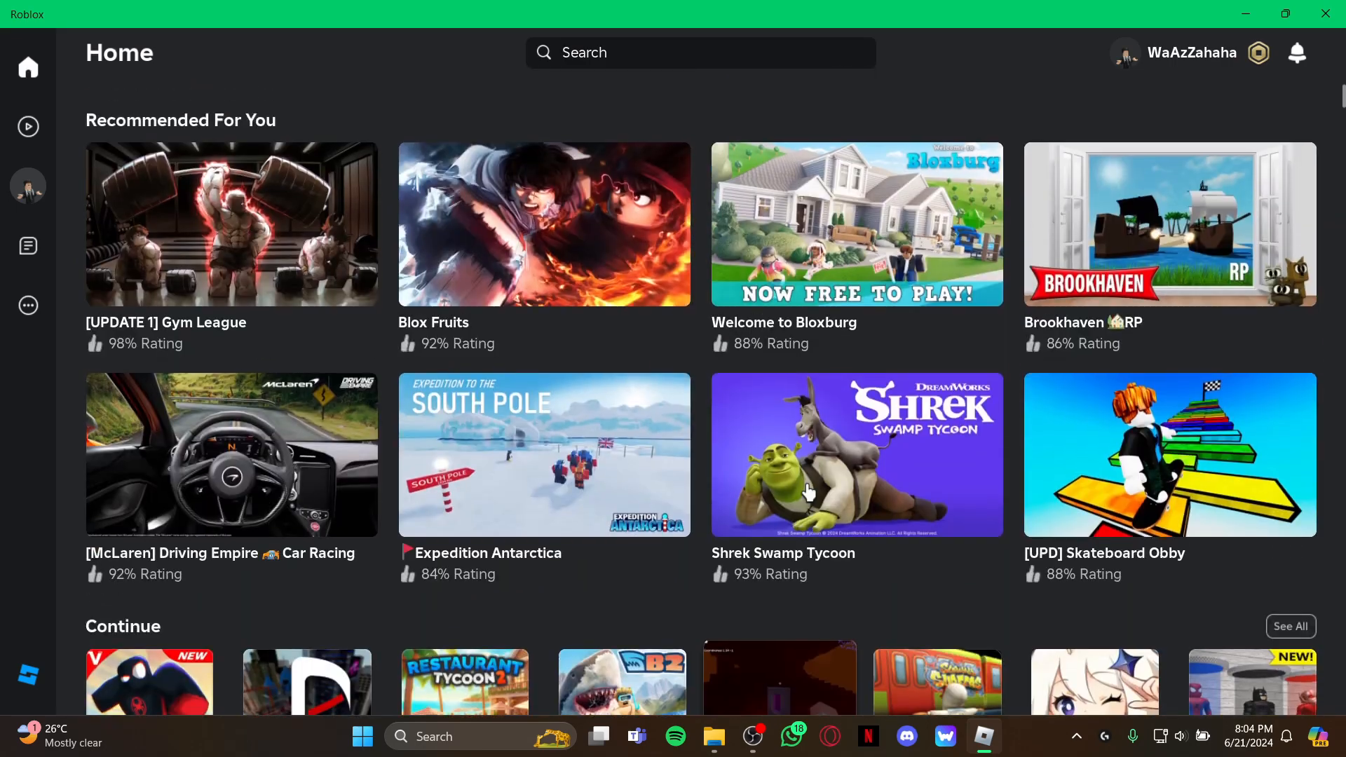
{"action": "scroll", "scroll_direction": "down", "scroll_amount": 3}
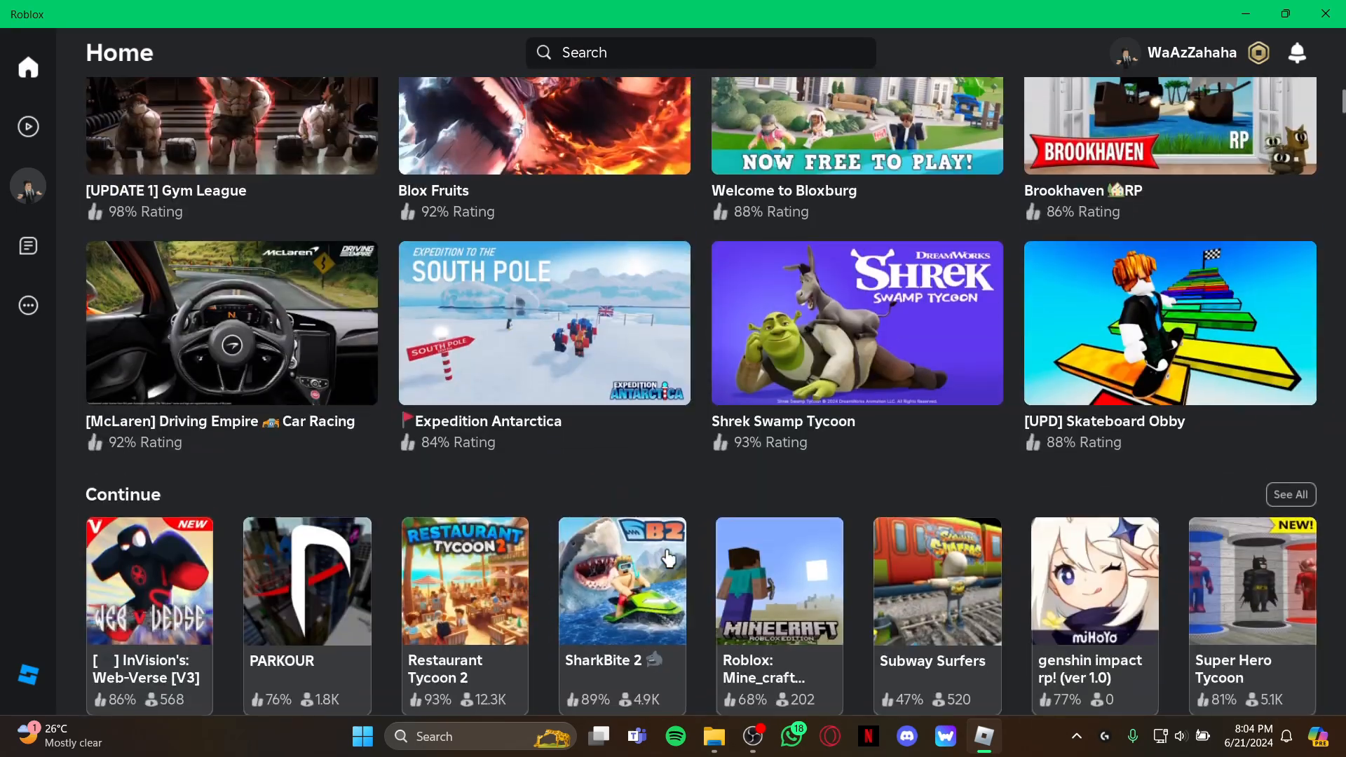
{"action": "scroll", "scroll_direction": "down", "scroll_amount": 3}
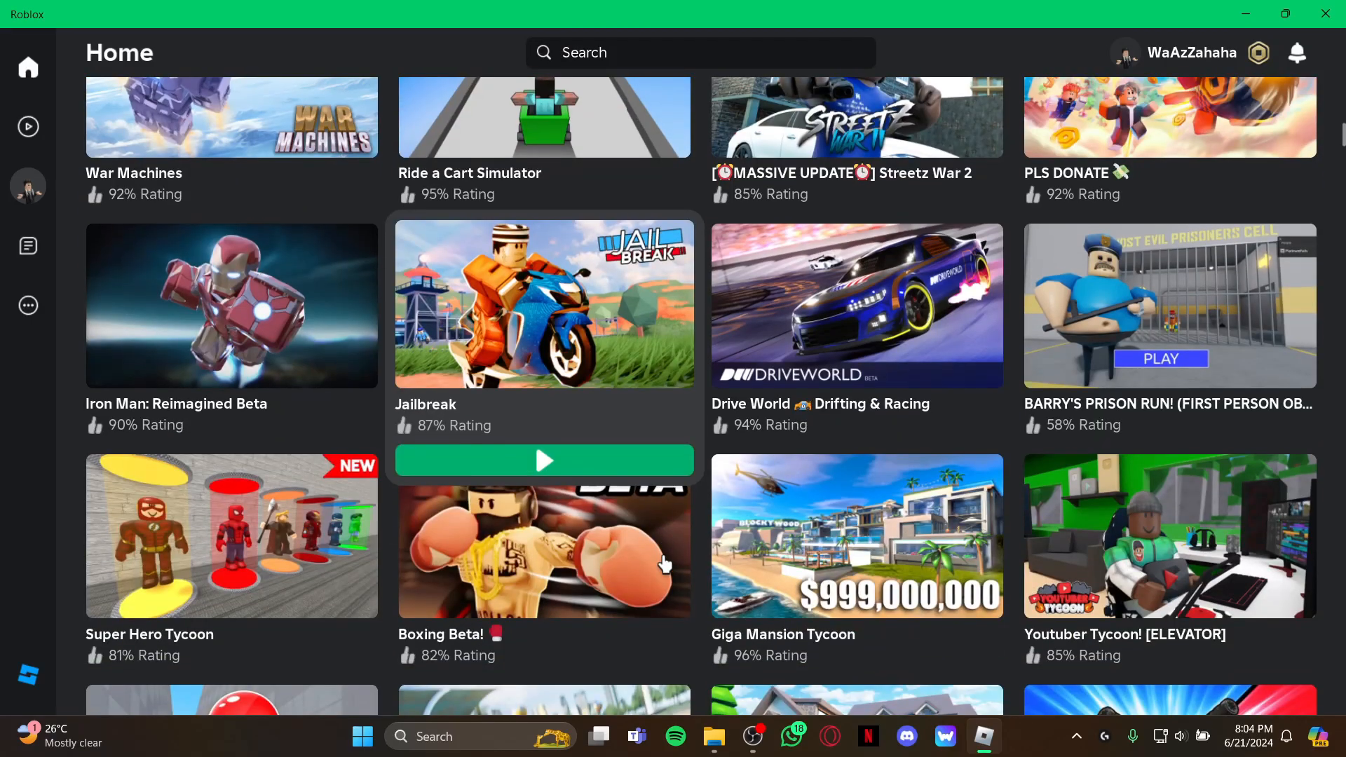